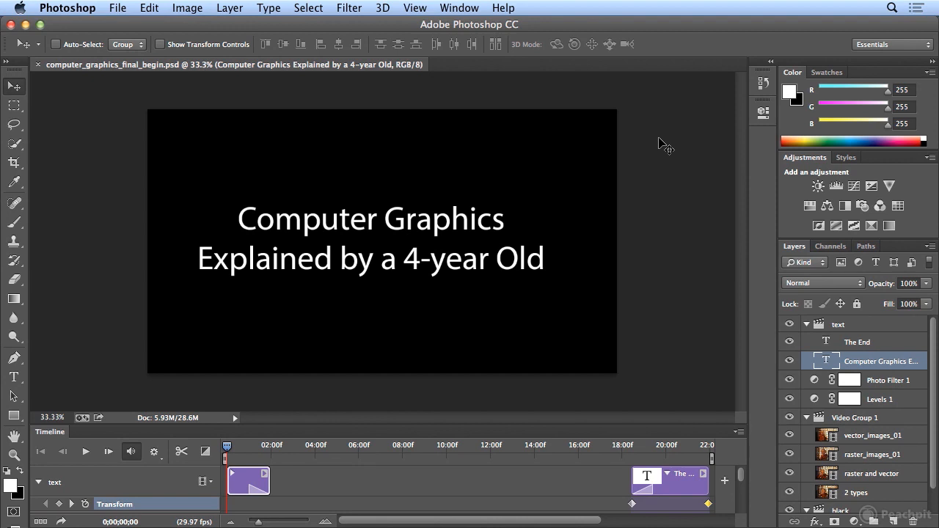
{"action": "mouse_move", "coordinate": [120, 15]}
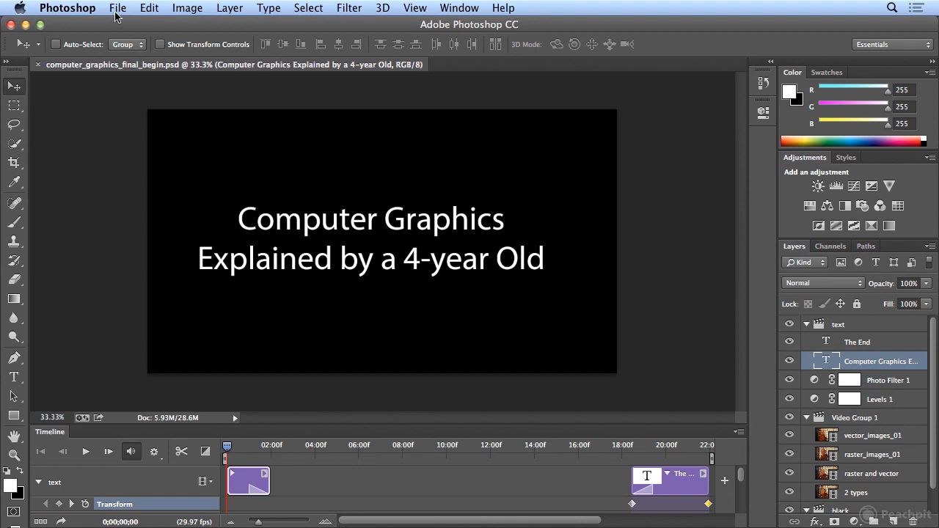
{"action": "mouse_move", "coordinate": [162, 70]}
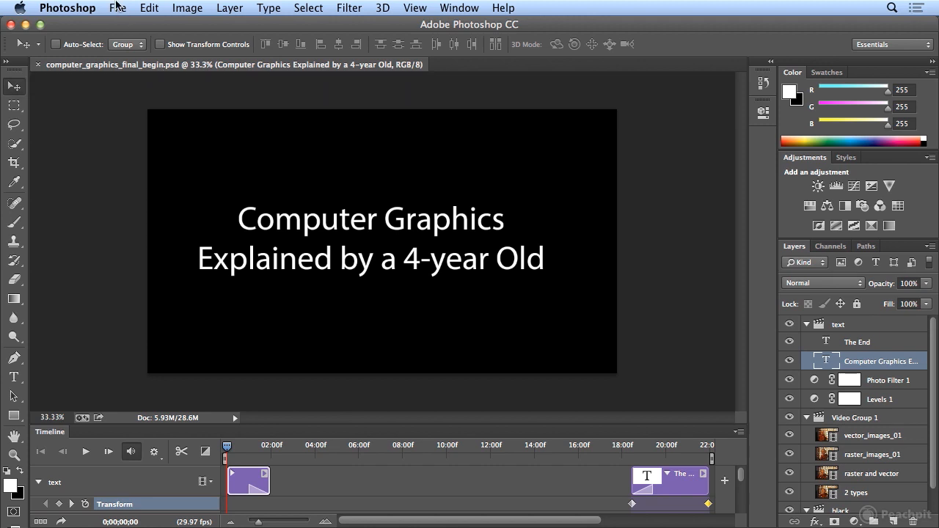
Show the File menu's export commands, including Render Video.
{"action": "left_click", "coordinate": [117, 9]}
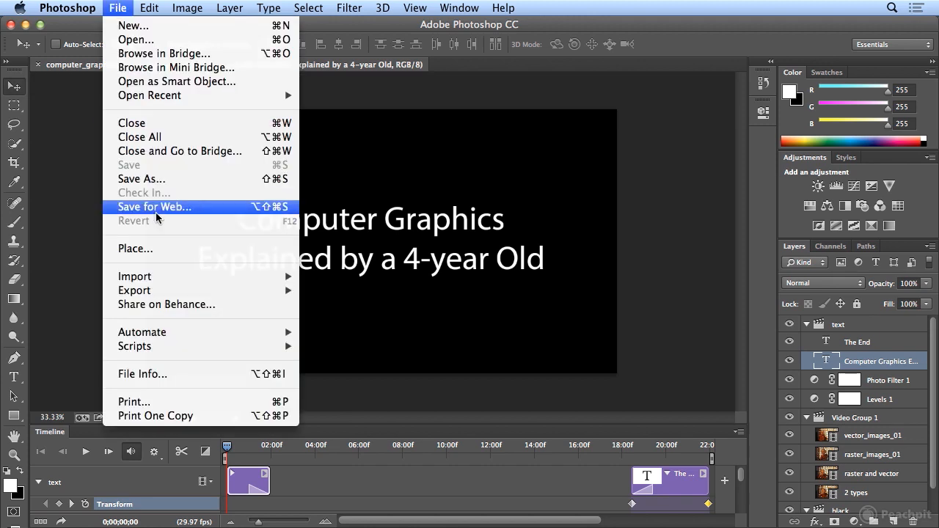
{"action": "mouse_move", "coordinate": [135, 290]}
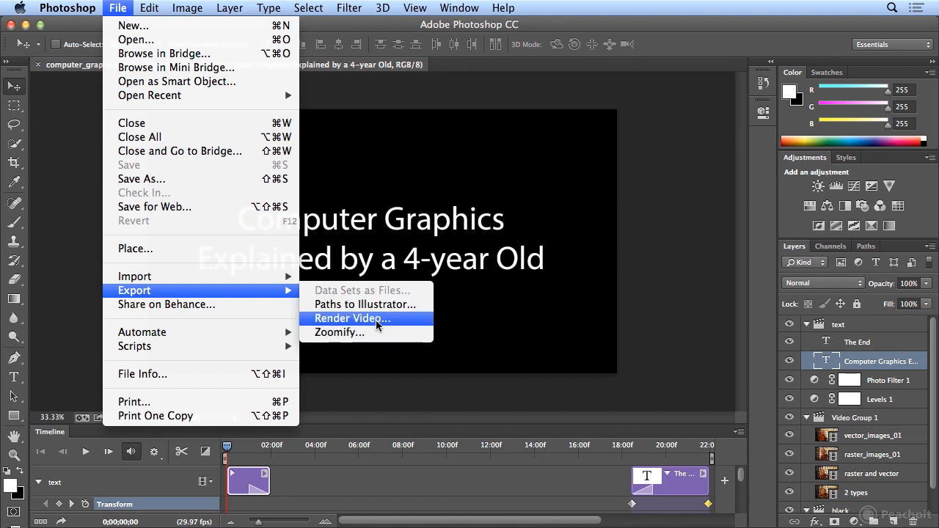
{"action": "mouse_move", "coordinate": [392, 323]}
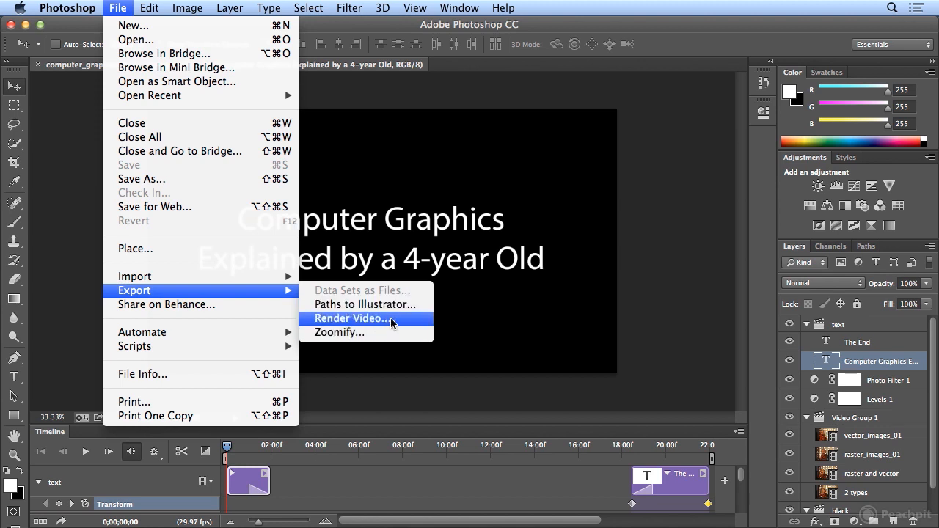
Name the render output computer_graphics_final_01.mp4 in the Render Video settings.
{"action": "left_click", "coordinate": [346, 319]}
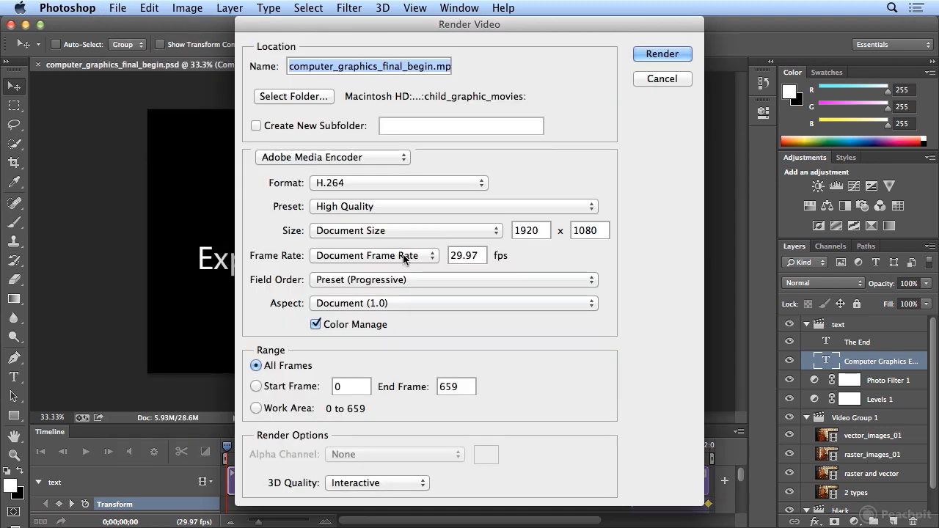
{"action": "mouse_move", "coordinate": [428, 66]}
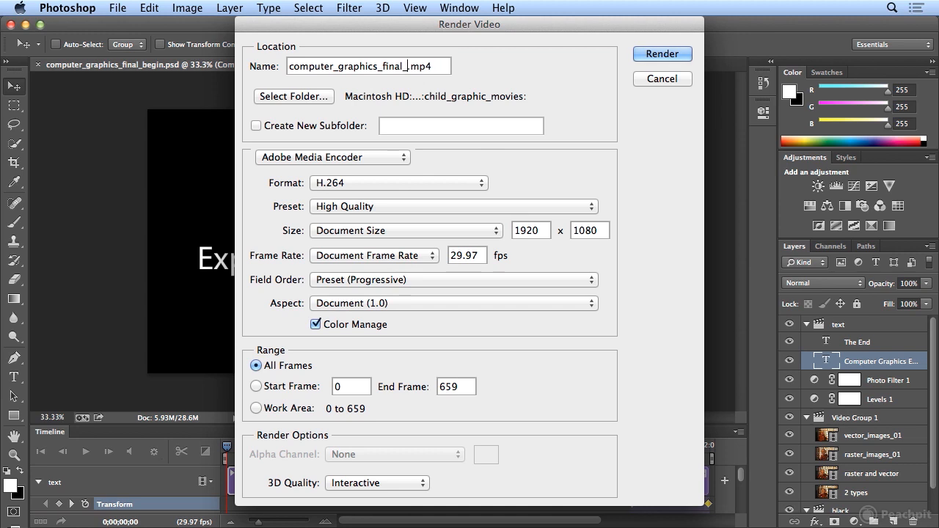
{"action": "type", "text": "01"}
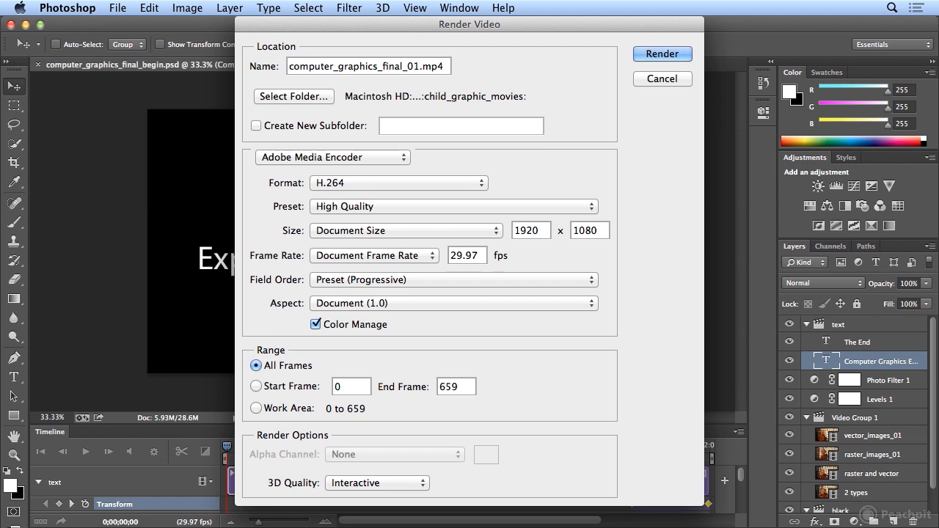
{"action": "mouse_move", "coordinate": [305, 118]}
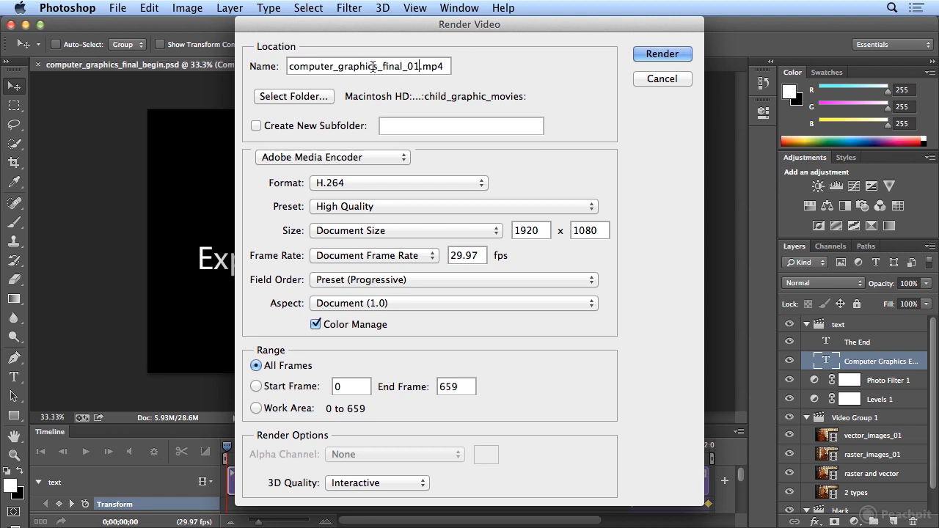
{"action": "left_click", "coordinate": [332, 157]}
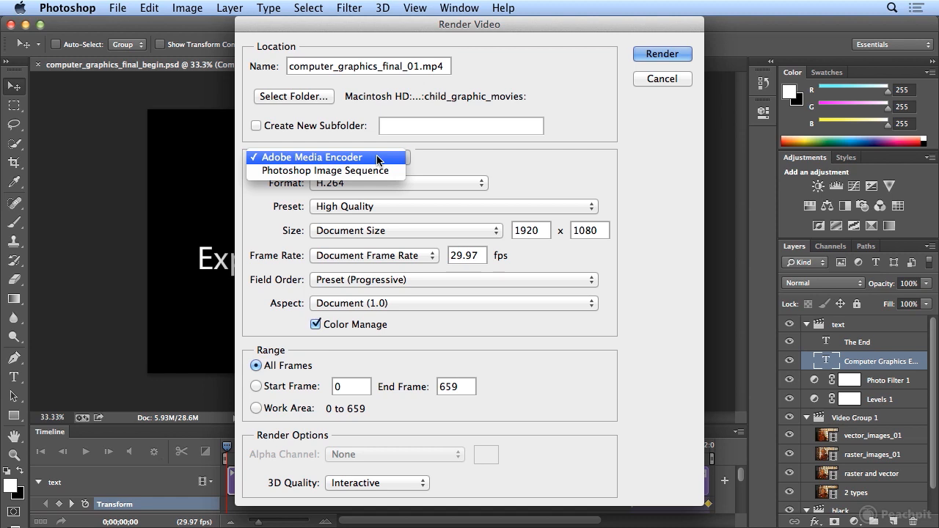
{"action": "mouse_move", "coordinate": [458, 158]}
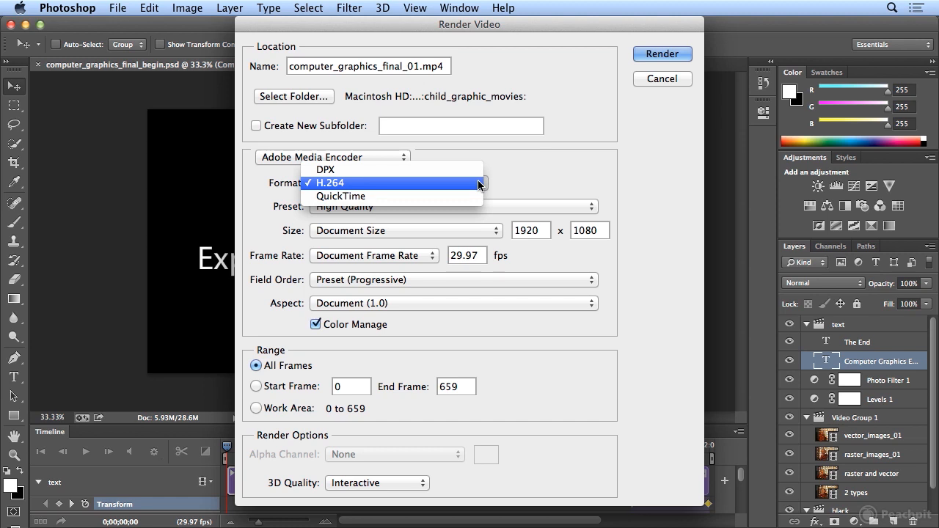
{"action": "left_click", "coordinate": [331, 182]}
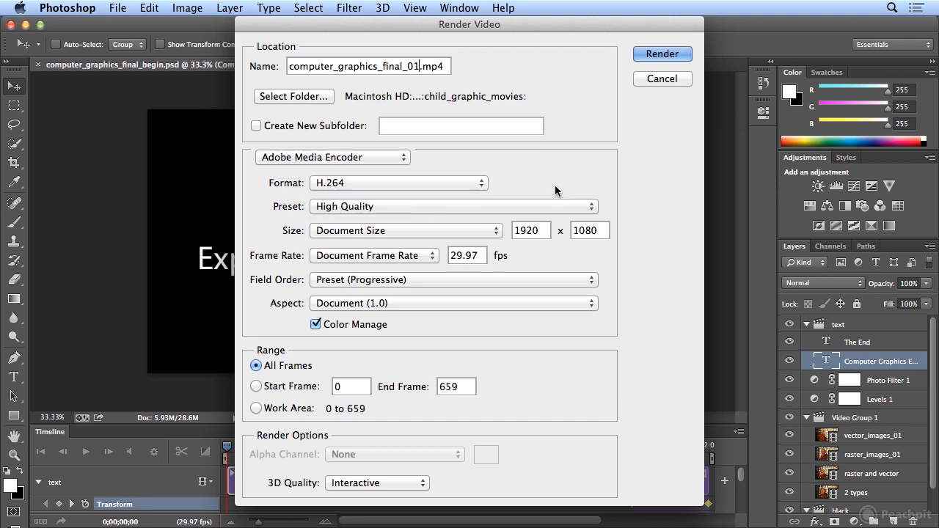
Choose the YouTube HD 1080p 29.97 render preset, keeping H.264 at 1920×1080.
{"action": "left_click", "coordinate": [452, 206]}
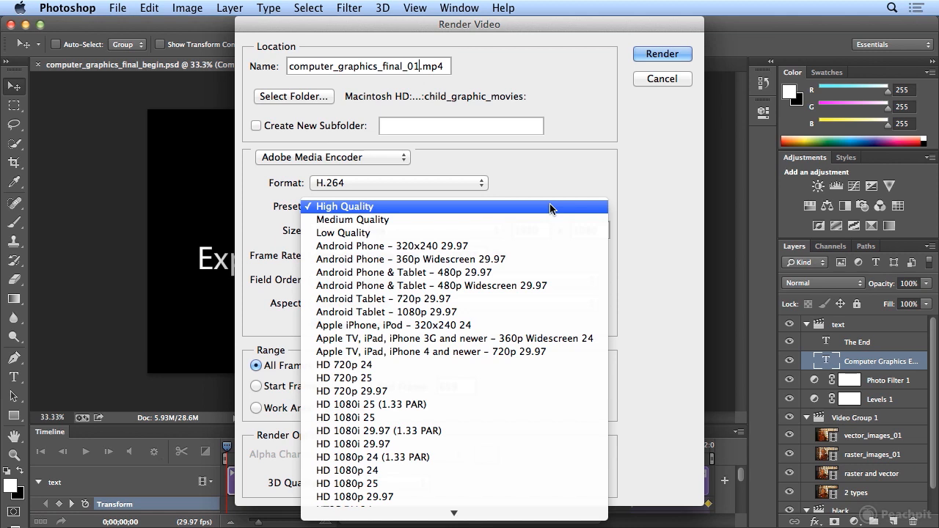
{"action": "mouse_move", "coordinate": [540, 246]}
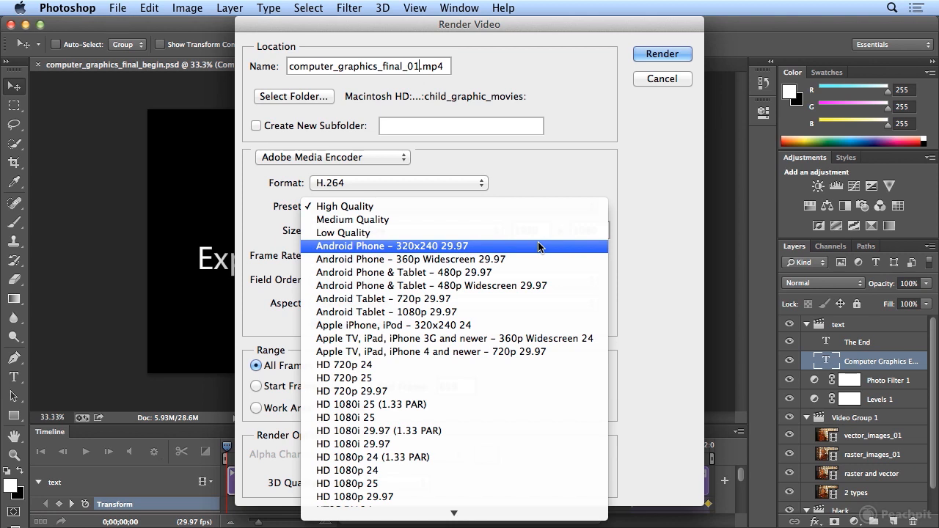
{"action": "mouse_move", "coordinate": [534, 258]}
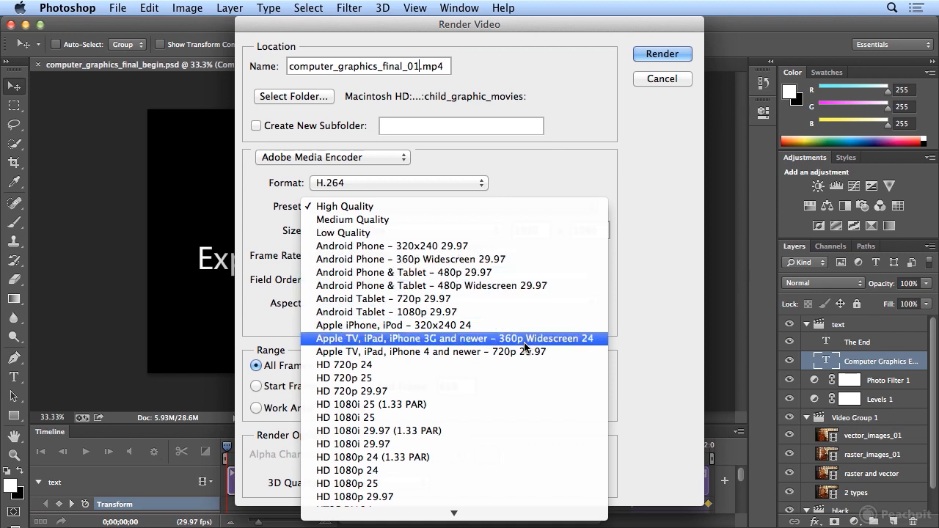
{"action": "mouse_move", "coordinate": [498, 413]}
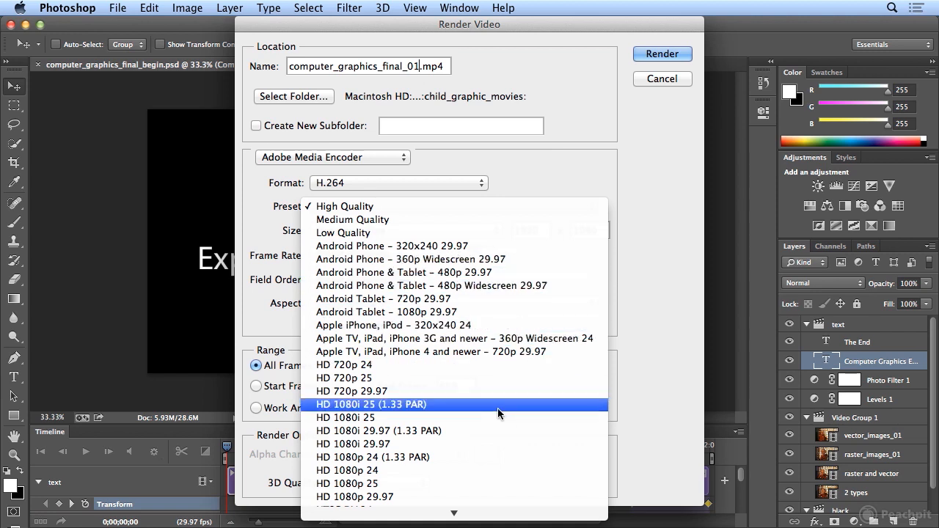
{"action": "scroll", "scroll_direction": "down", "scroll_amount": 3}
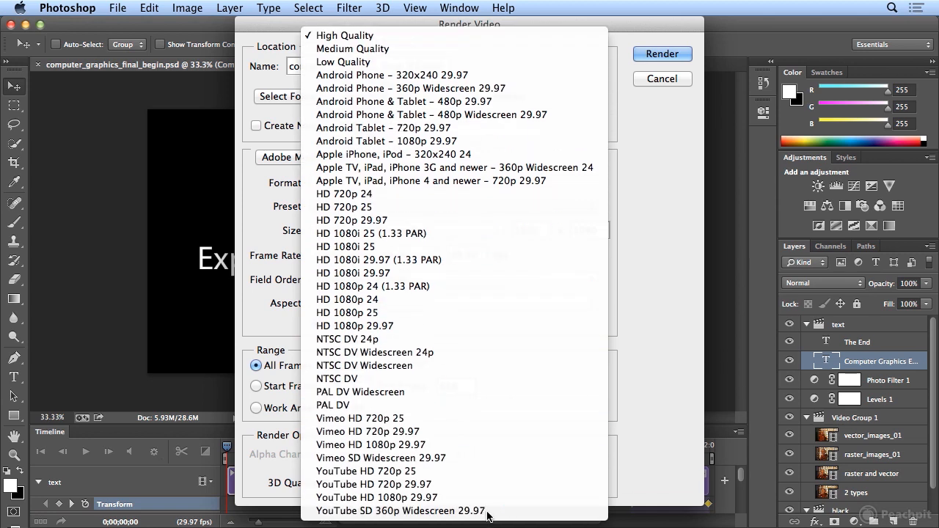
{"action": "mouse_move", "coordinate": [496, 477]}
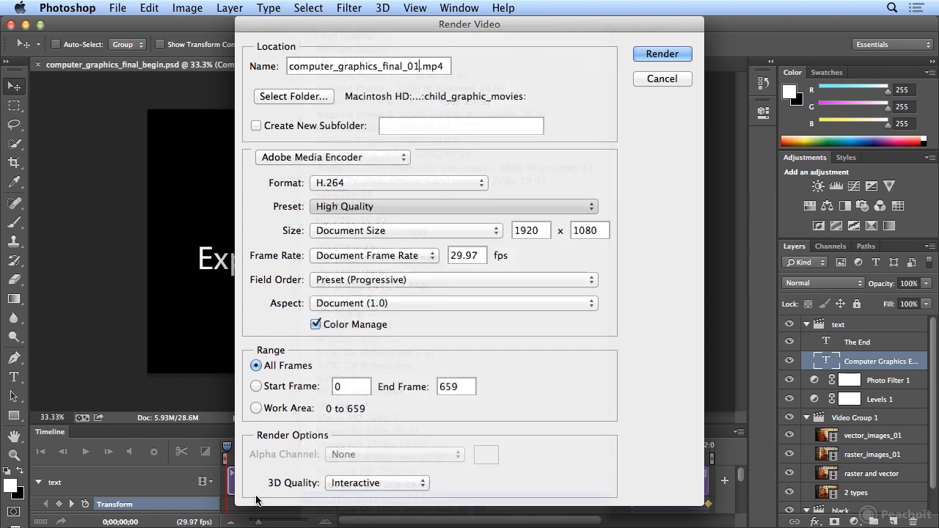
{"action": "left_click", "coordinate": [452, 206]}
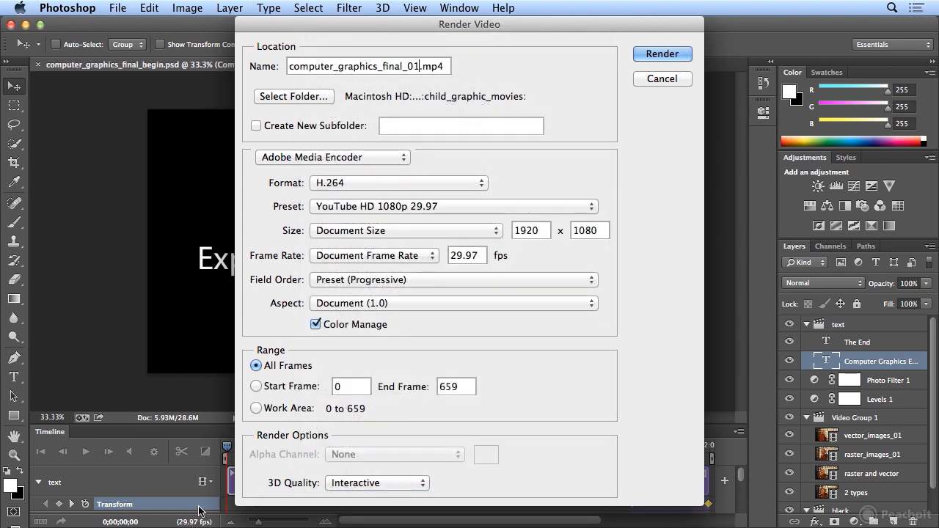
{"action": "left_click", "coordinate": [451, 205]}
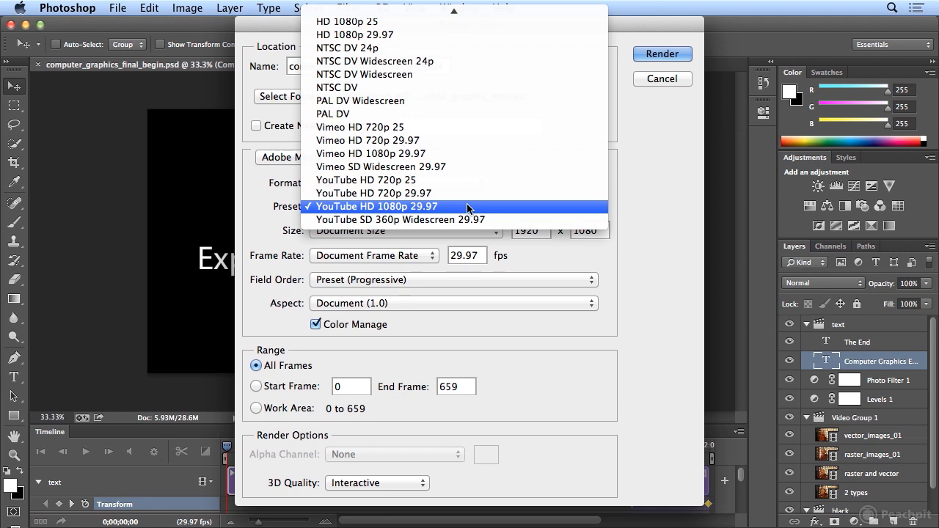
{"action": "left_click", "coordinate": [372, 206]}
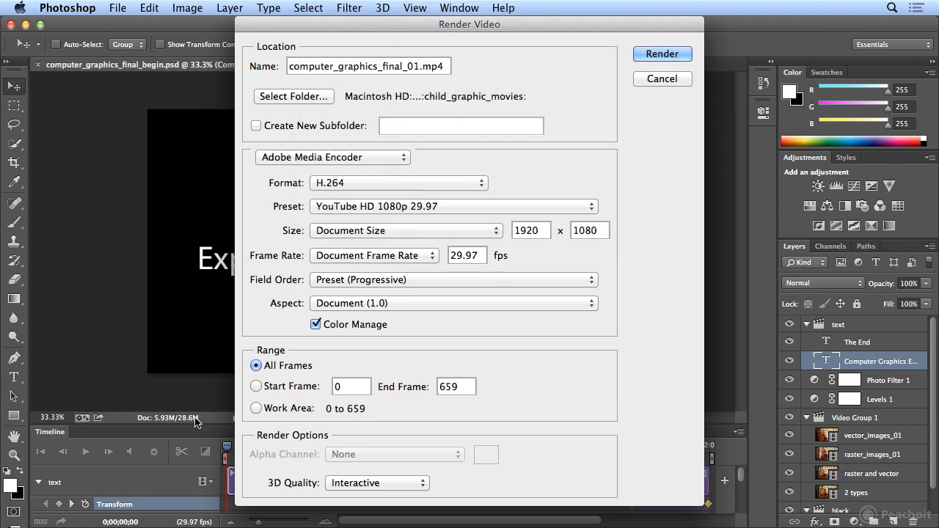
{"action": "mouse_move", "coordinate": [431, 319]}
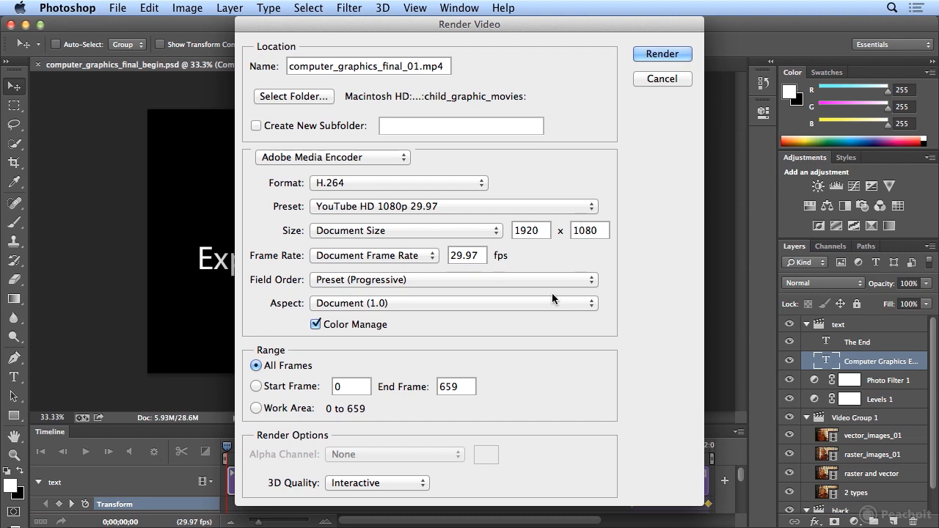
{"action": "mouse_move", "coordinate": [540, 353]}
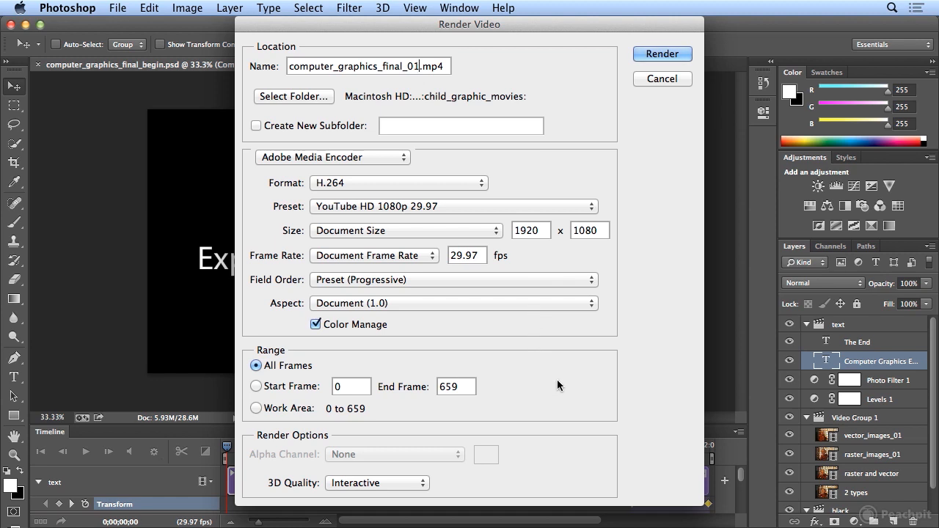
{"action": "left_click", "coordinate": [662, 53]}
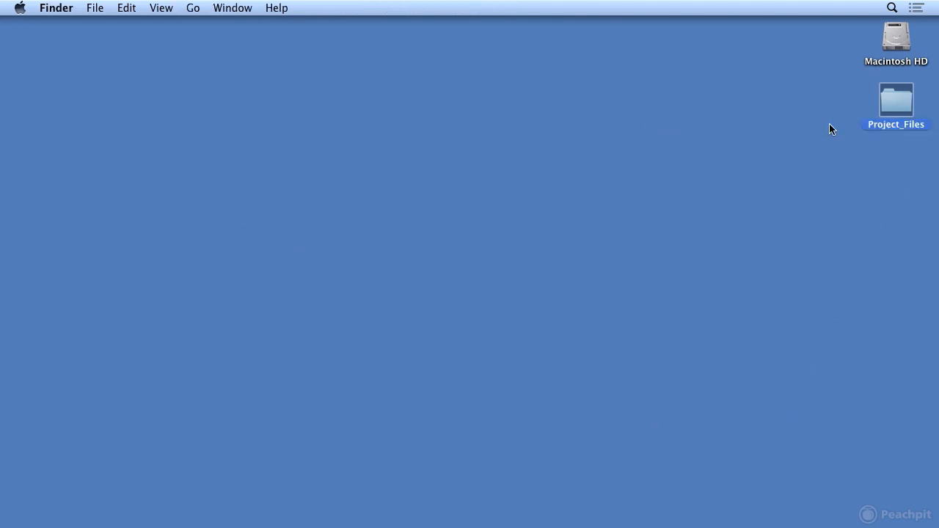
Locate computer_graphics_final_01.mp4 inside Project_Files > child_graphic_movies.
{"action": "double_click", "coordinate": [895, 100]}
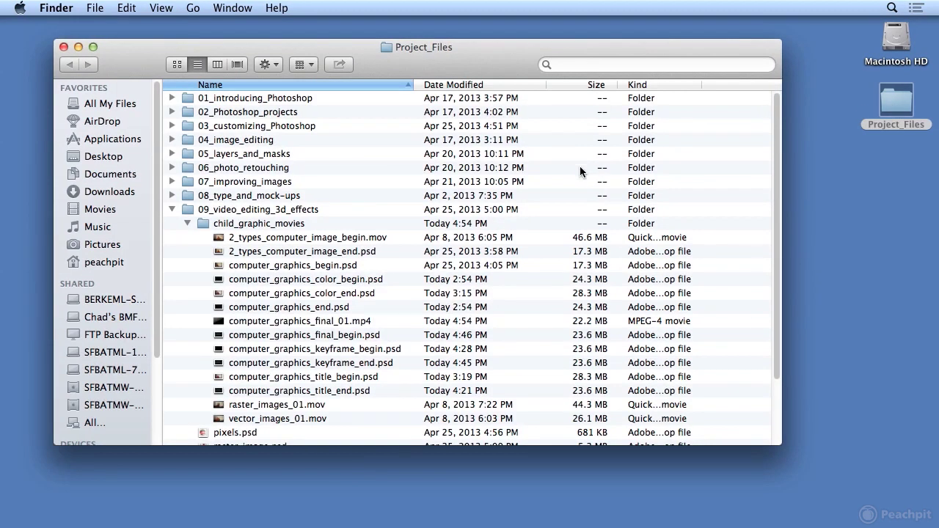
{"action": "left_click", "coordinate": [297, 320]}
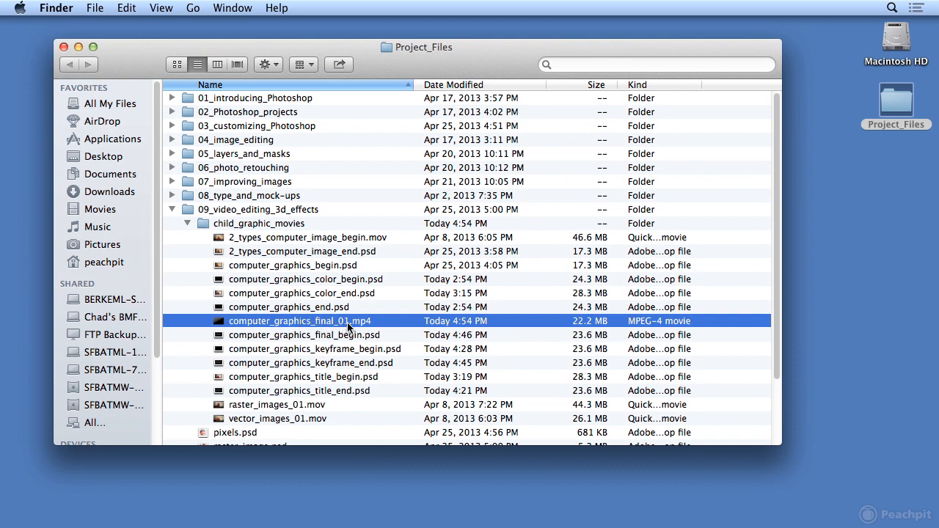
{"action": "mouse_move", "coordinate": [379, 329]}
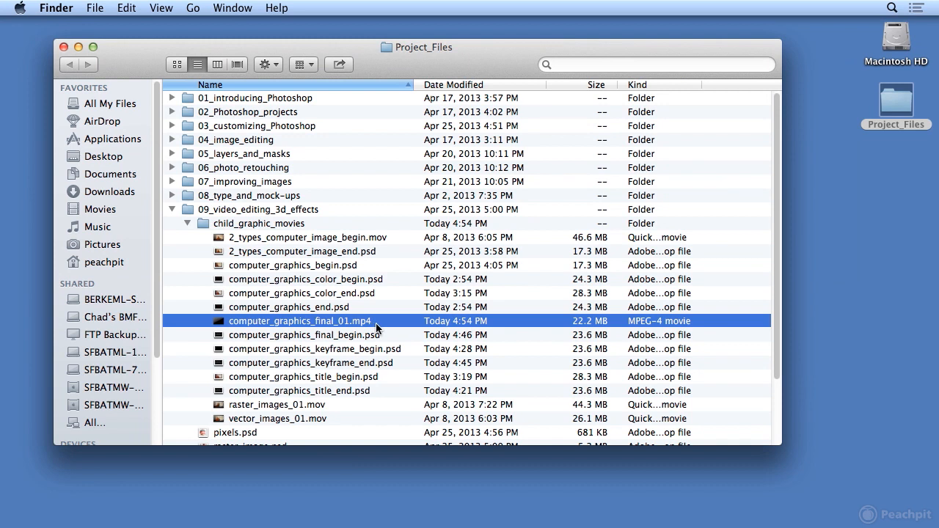
{"action": "mouse_move", "coordinate": [385, 326]}
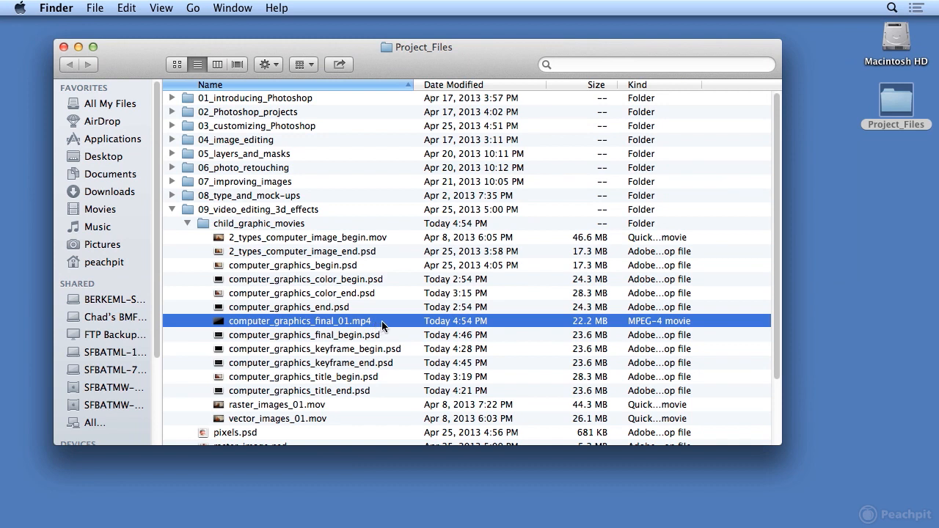
Play computer_graphics_final_01.mp4 in QuickTime Player.
{"action": "double_click", "coordinate": [300, 320]}
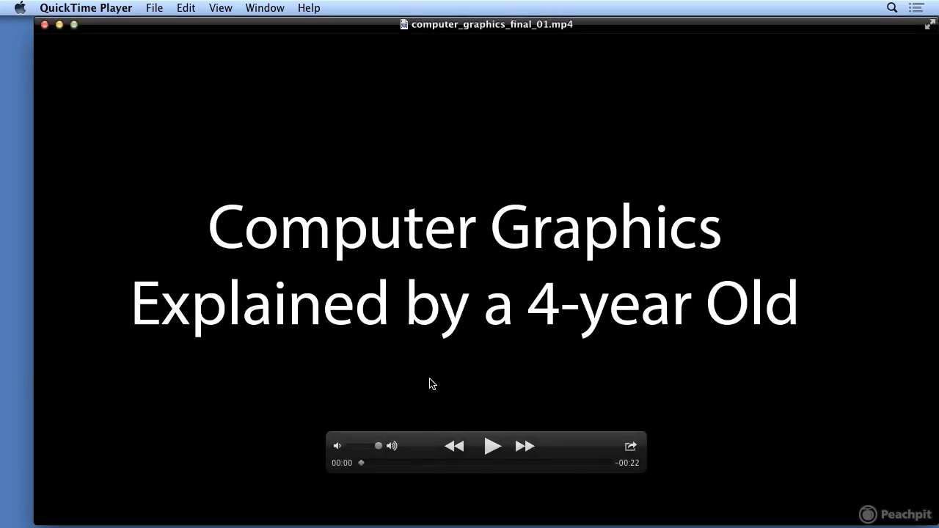
{"action": "mouse_move", "coordinate": [460, 379]}
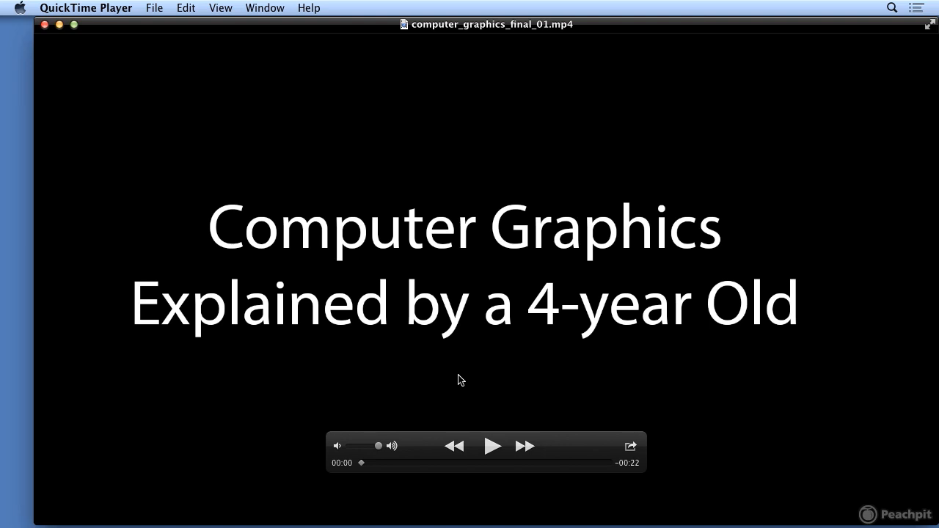
{"action": "mouse_move", "coordinate": [504, 391]}
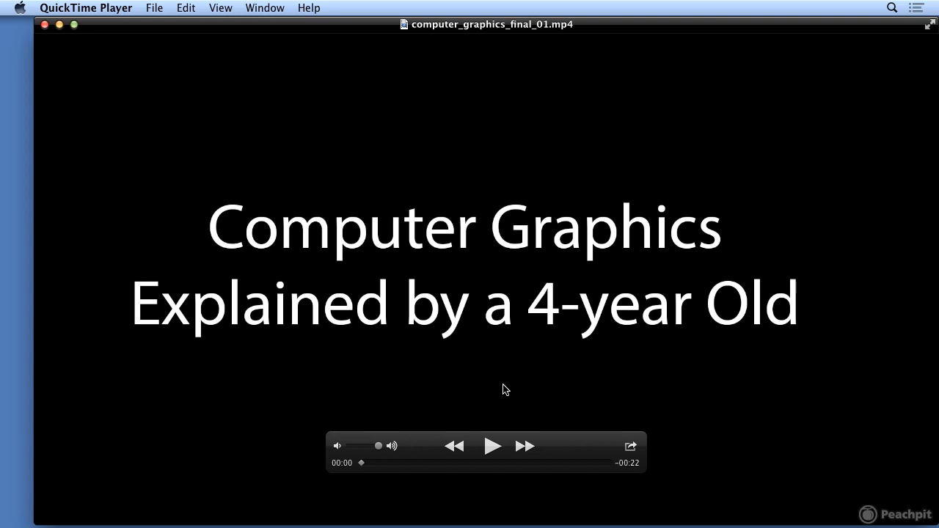
{"action": "mouse_move", "coordinate": [501, 420]}
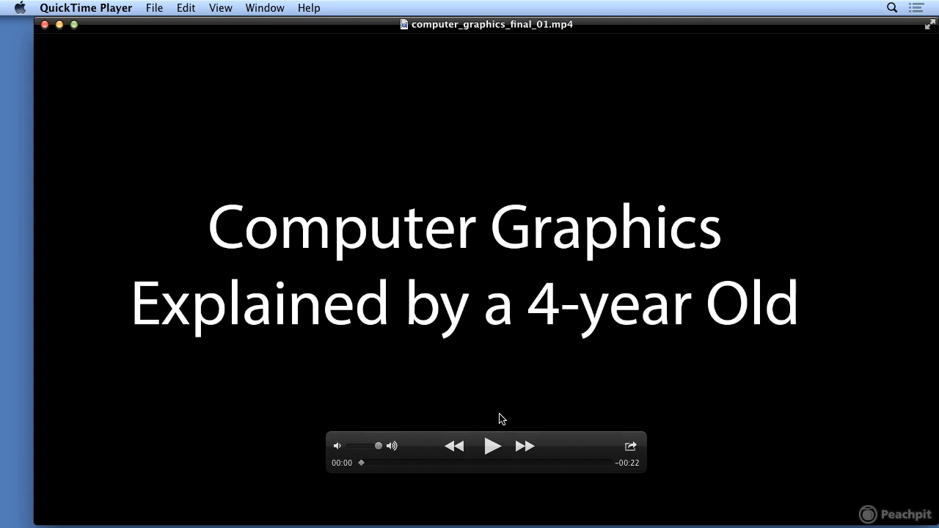
{"action": "mouse_move", "coordinate": [493, 448]}
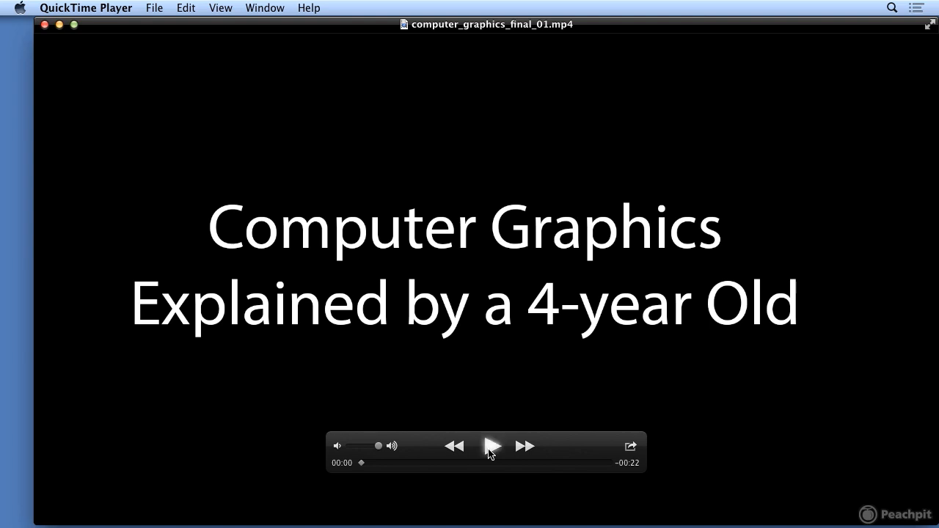
{"action": "left_click", "coordinate": [493, 446]}
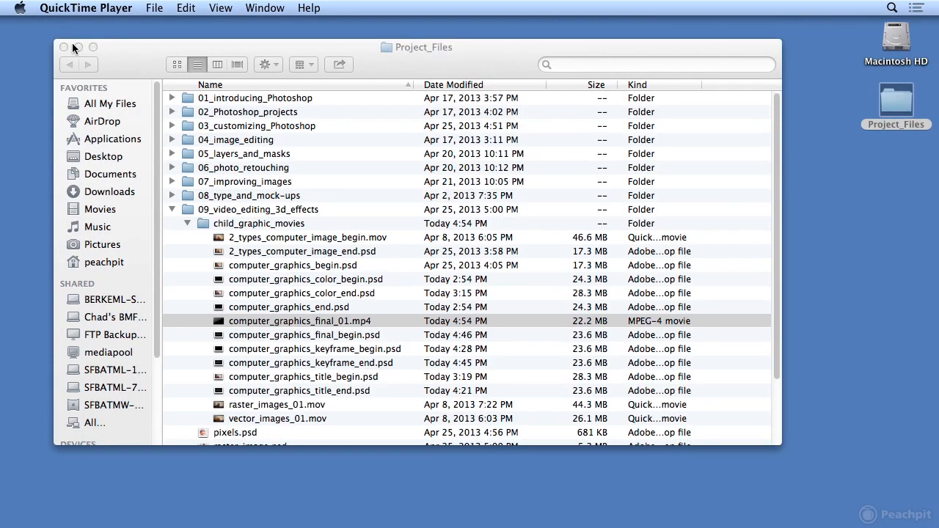
{"action": "mouse_move", "coordinate": [628, 523]}
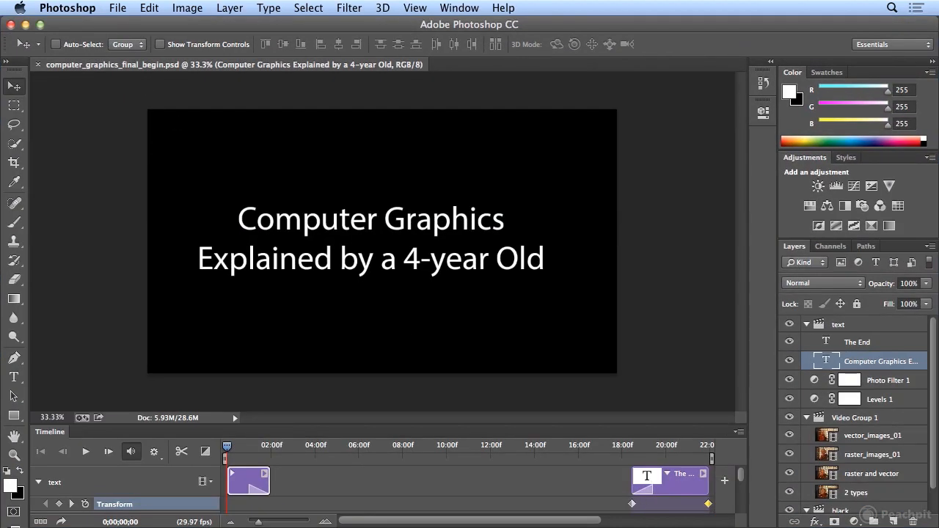
Reopen Render Video via File > Export and review the Field Order options.
{"action": "left_click", "coordinate": [118, 9]}
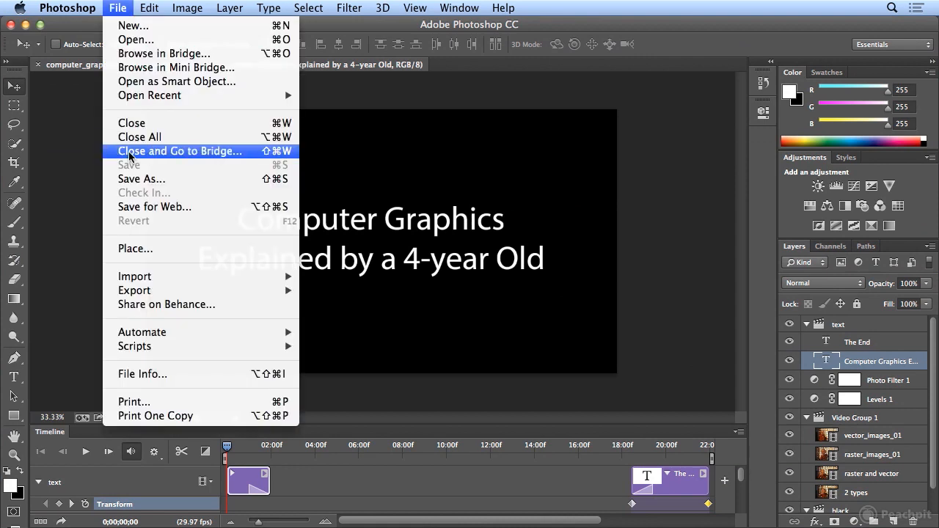
{"action": "mouse_move", "coordinate": [135, 276]}
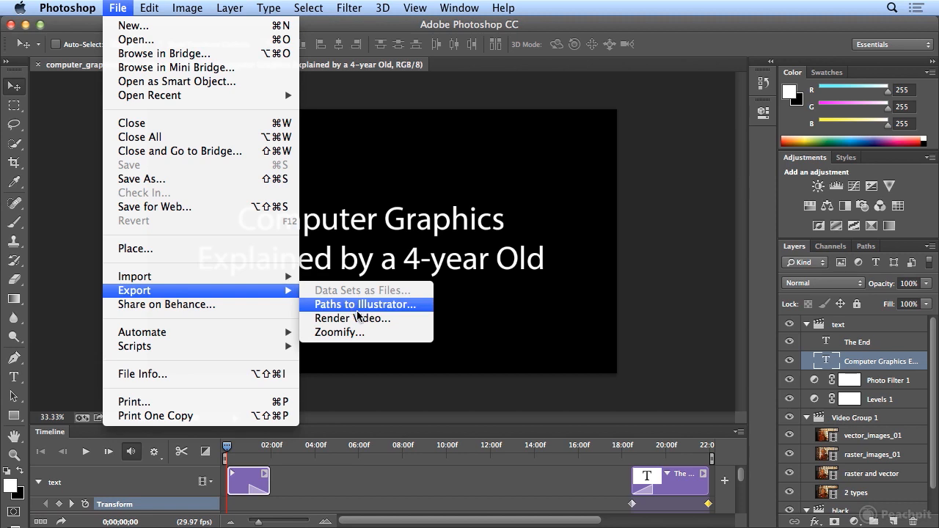
{"action": "left_click", "coordinate": [352, 318]}
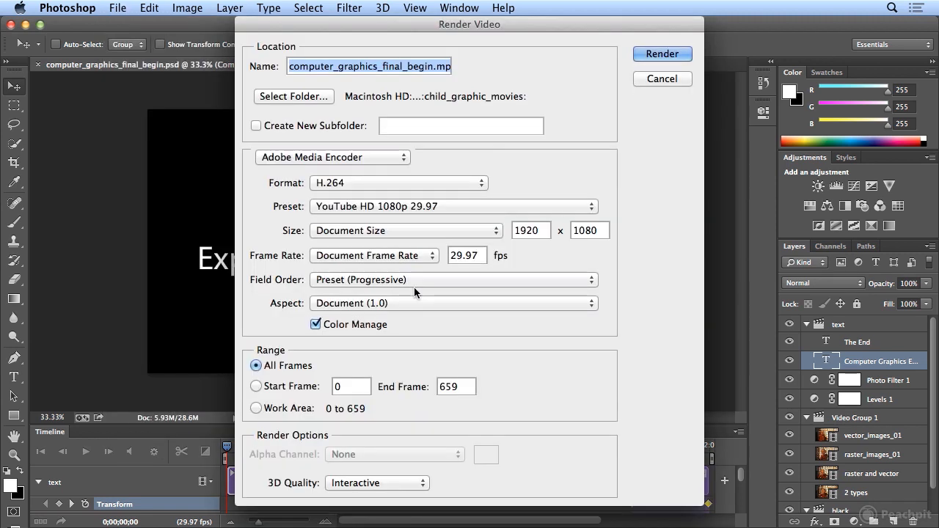
{"action": "left_click", "coordinate": [452, 279]}
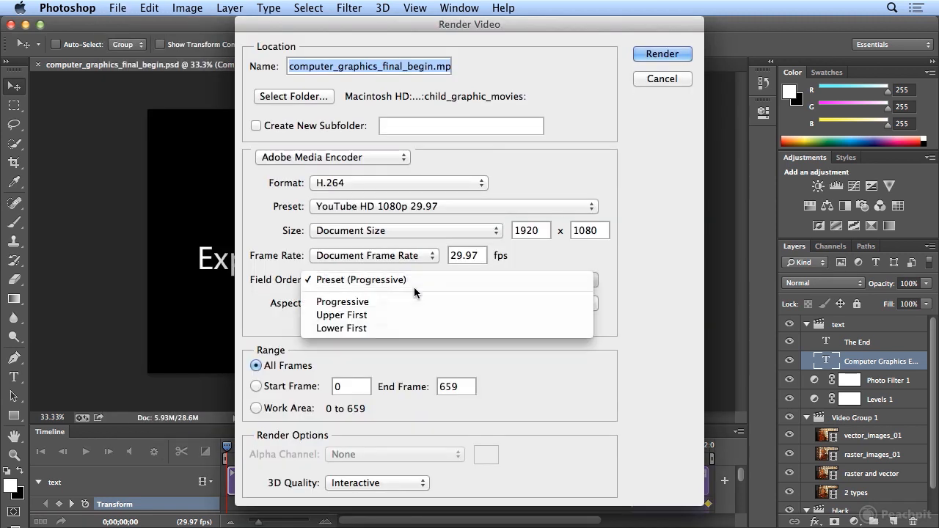
{"action": "mouse_move", "coordinate": [421, 279]}
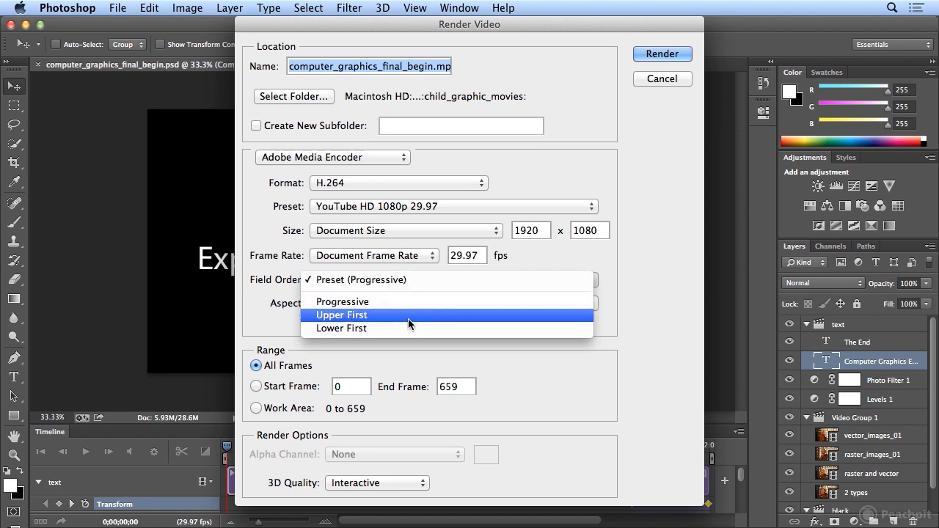
{"action": "mouse_move", "coordinate": [409, 314]}
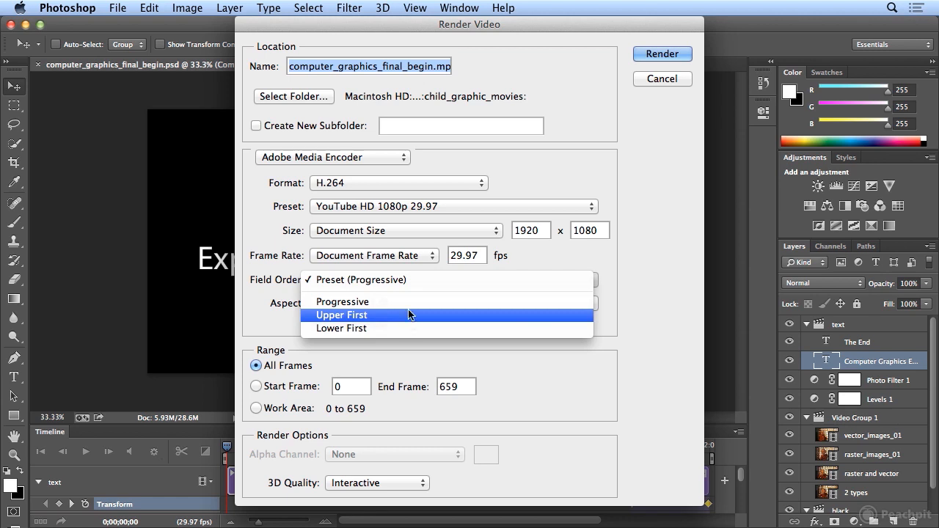
{"action": "mouse_move", "coordinate": [411, 282]}
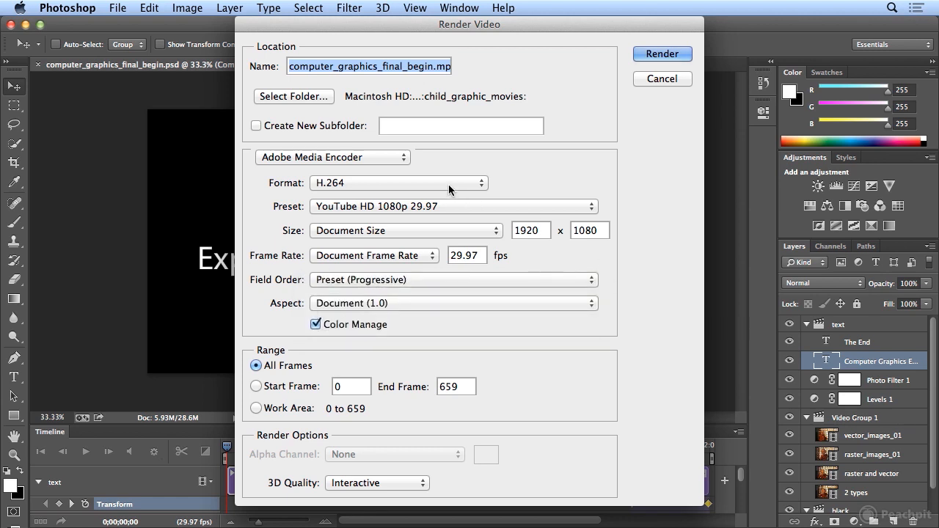
Set format to QuickTime, name the output computer_graphics_final_01.mov, keep Animation High Quality.
{"action": "left_click", "coordinate": [399, 182]}
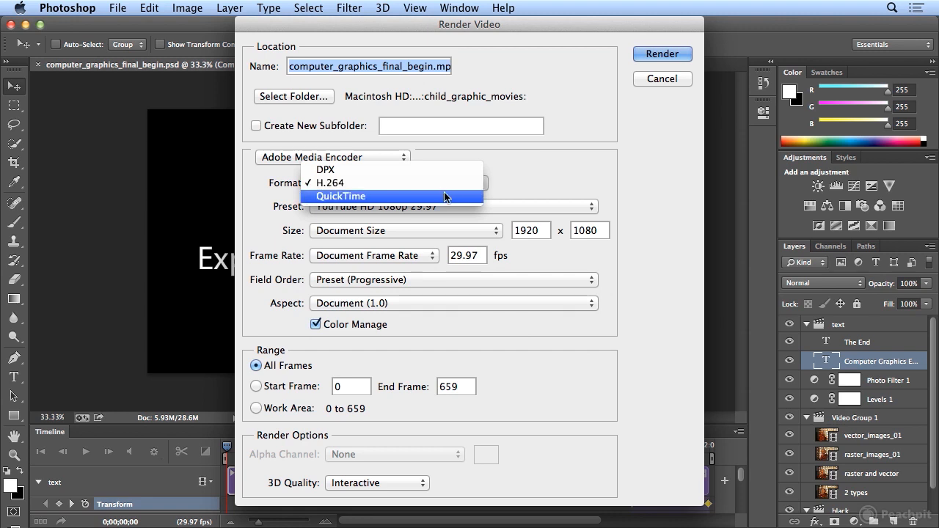
{"action": "left_click", "coordinate": [340, 197]}
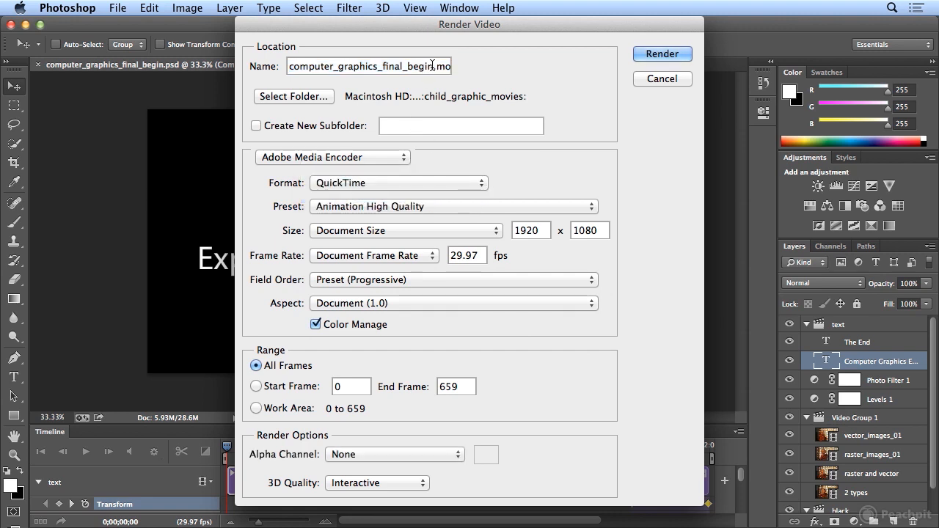
{"action": "type", "text": "computer_graphics_final_01.mov"}
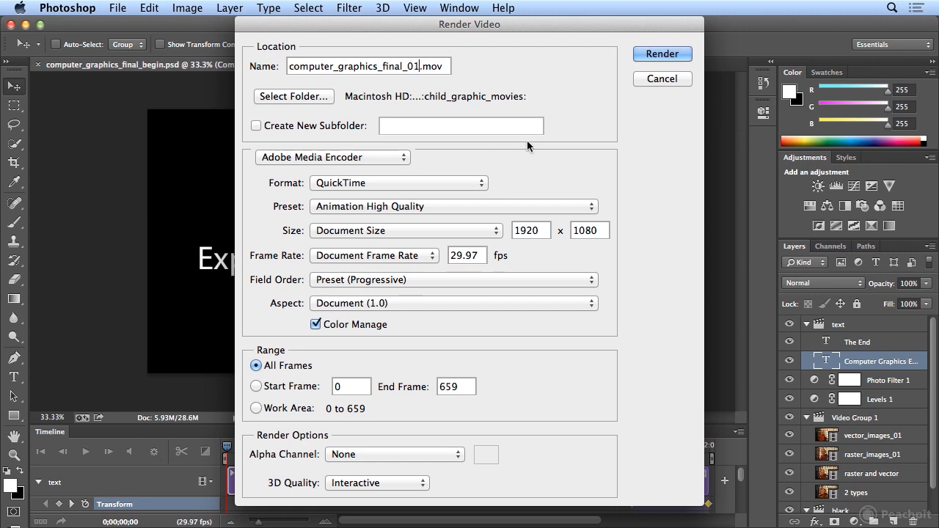
{"action": "mouse_move", "coordinate": [658, 137]}
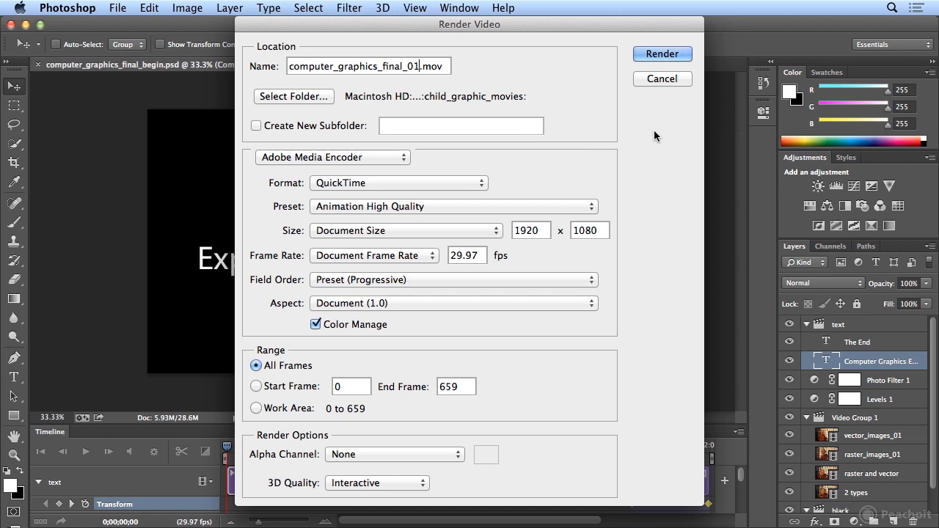
{"action": "mouse_move", "coordinate": [428, 125]}
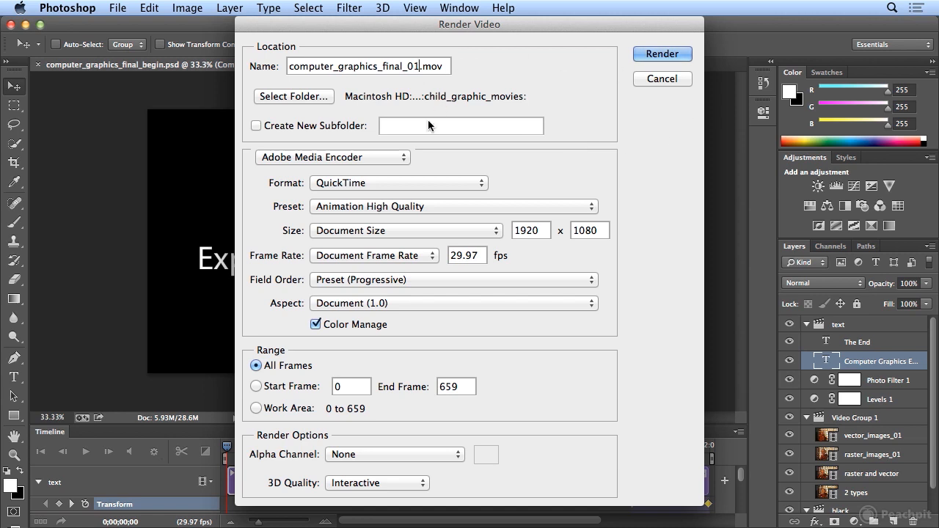
{"action": "mouse_move", "coordinate": [630, 141]}
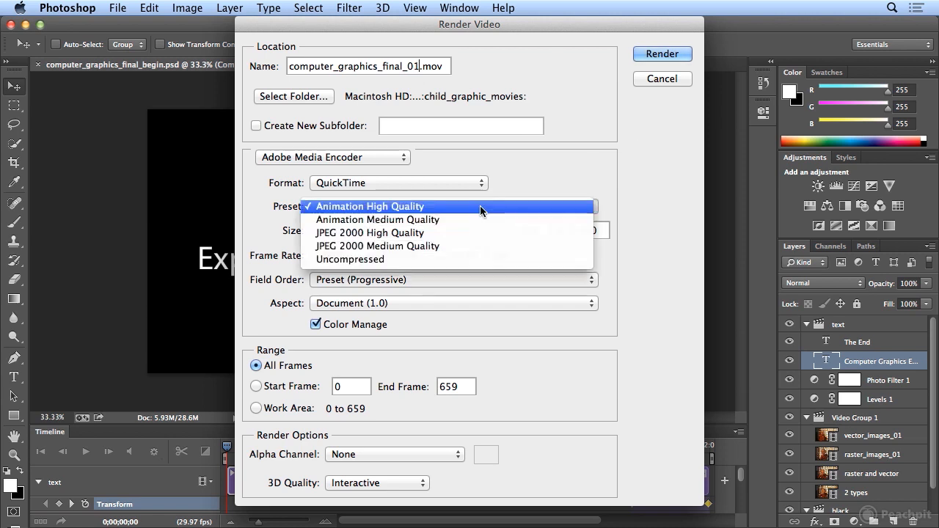
{"action": "mouse_move", "coordinate": [543, 205]}
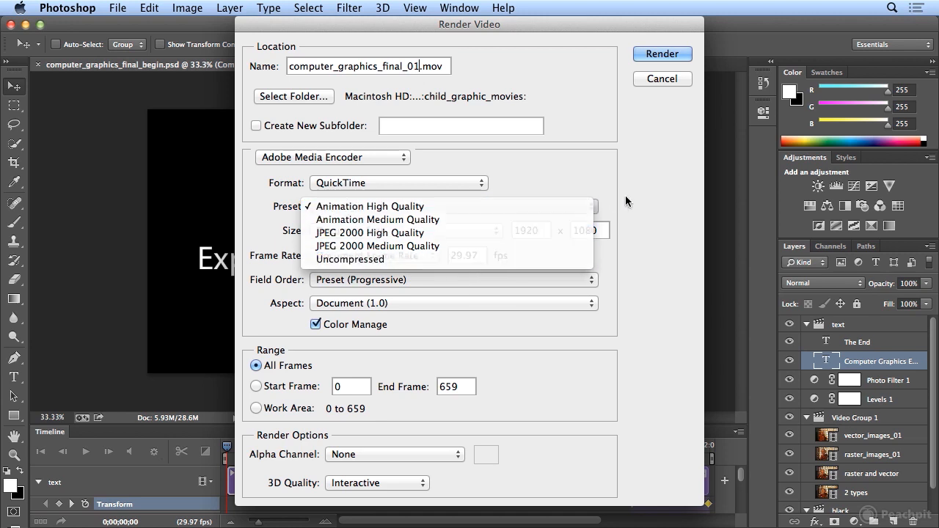
{"action": "left_click", "coordinate": [370, 206]}
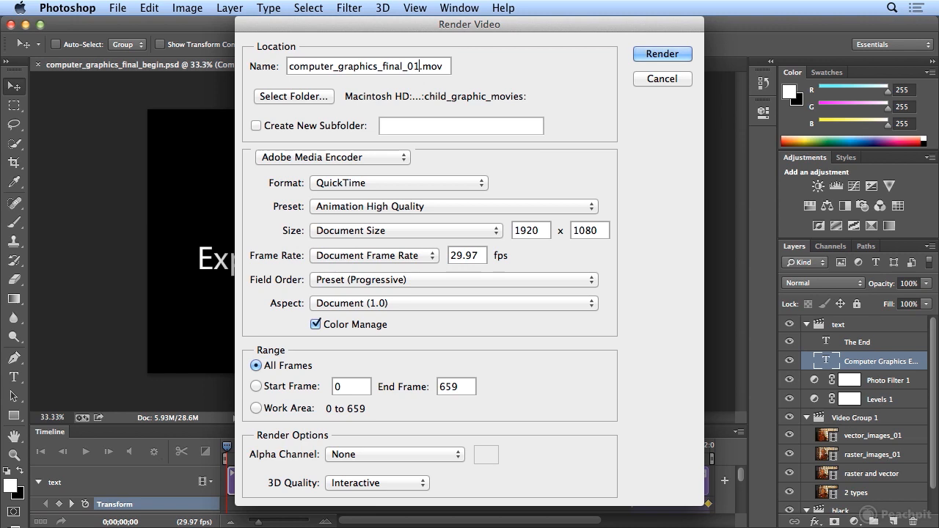